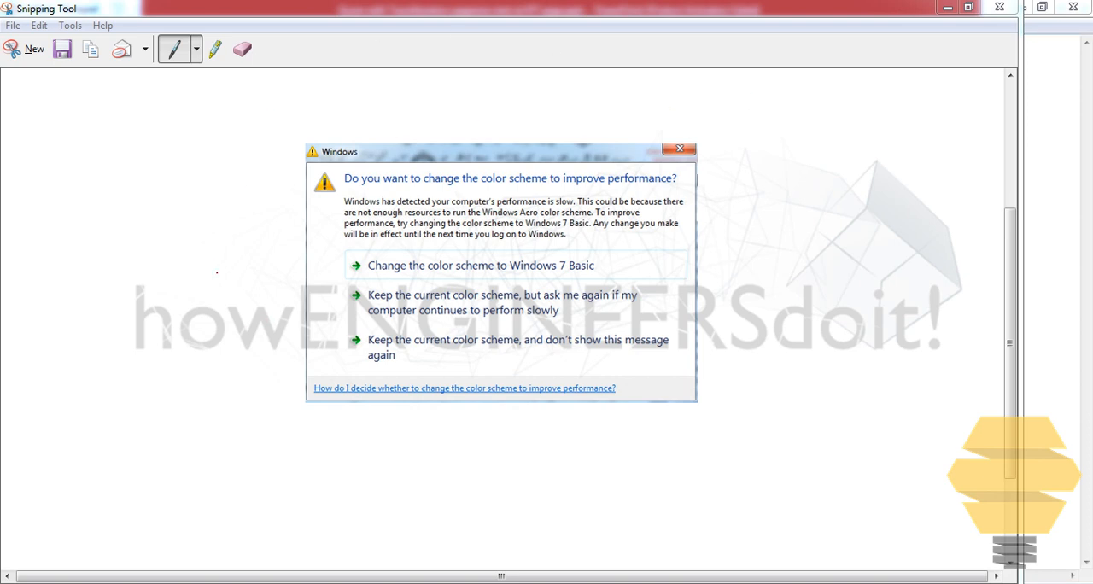
- Search the Start Menu for 'ac' and launch Action Center from the results
text(action)
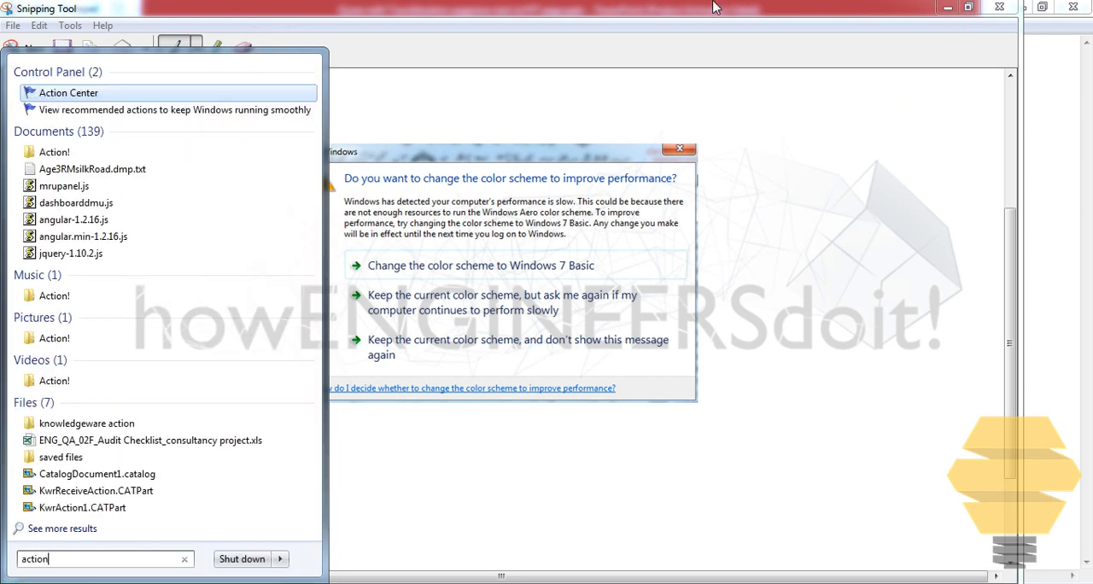
click(69, 92)
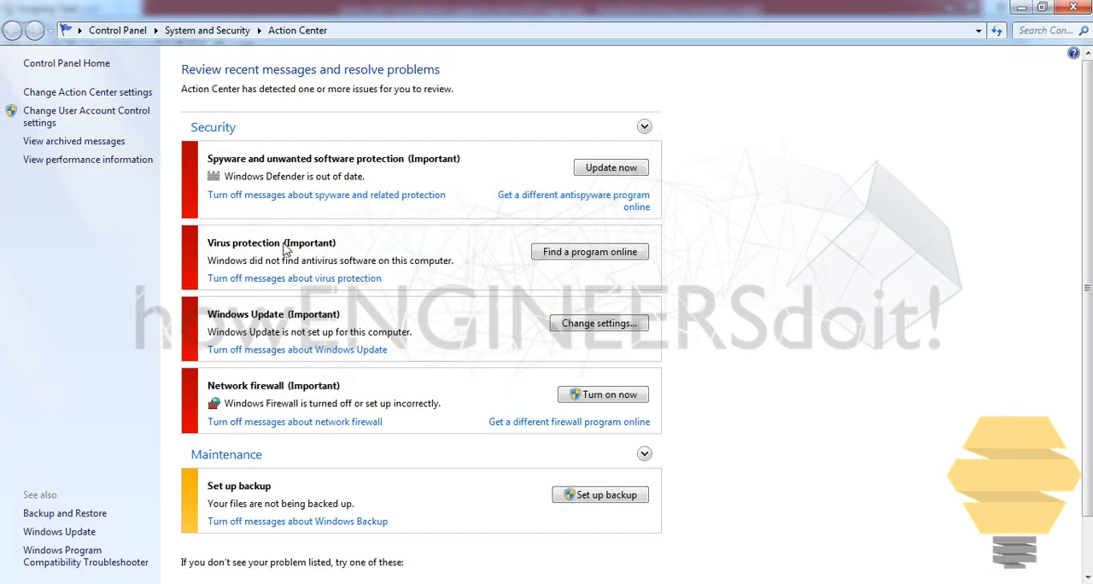
mouse_move(85, 116)
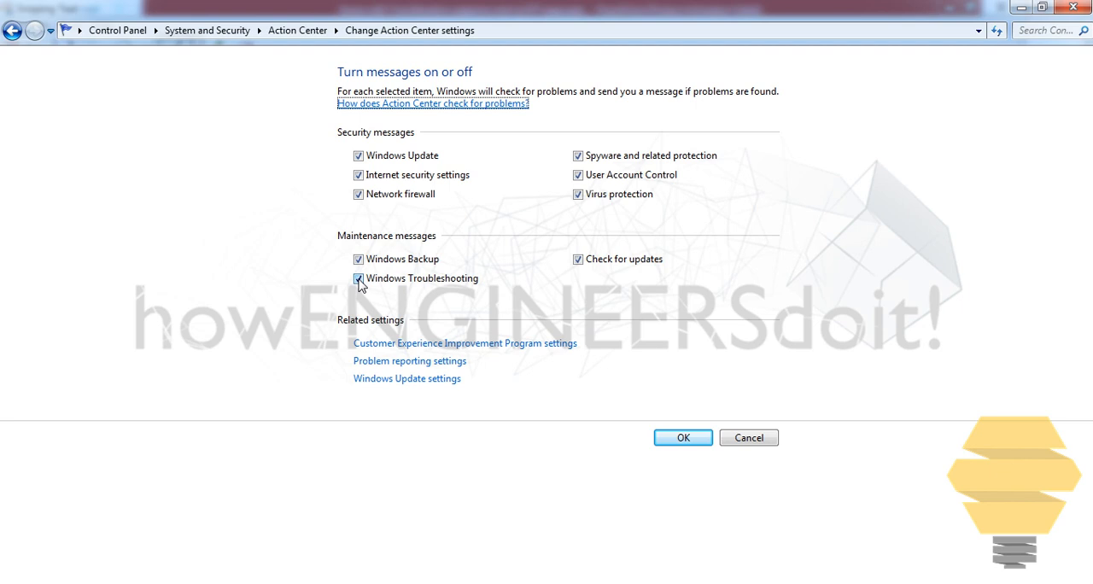
- Switch off Windows Troubleshooting under Maintenance messages in the Action Center settings
click(358, 278)
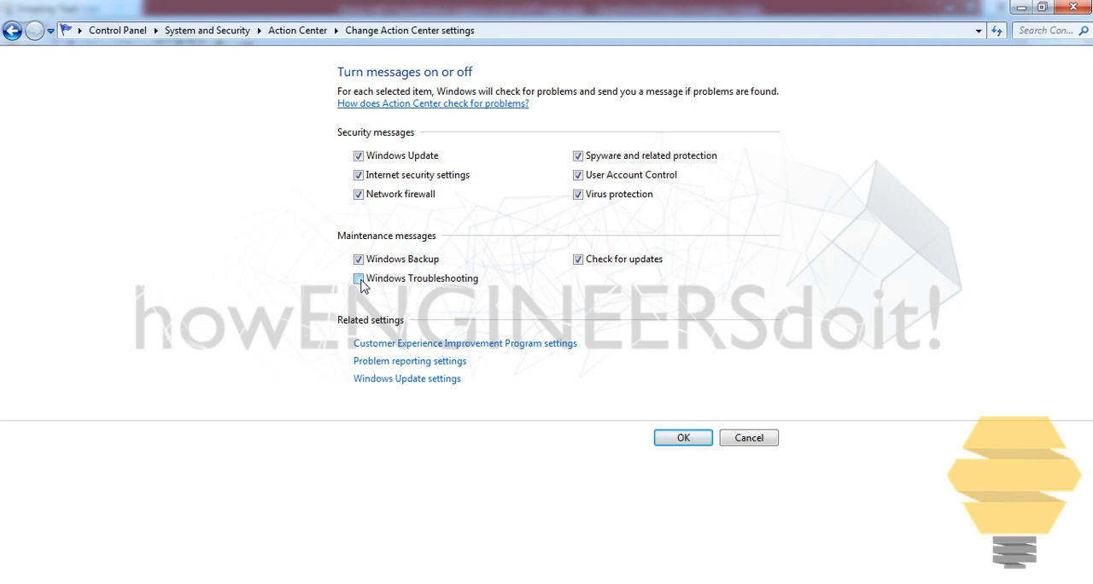
- Save the message settings with OK and close the Action Center window
click(683, 437)
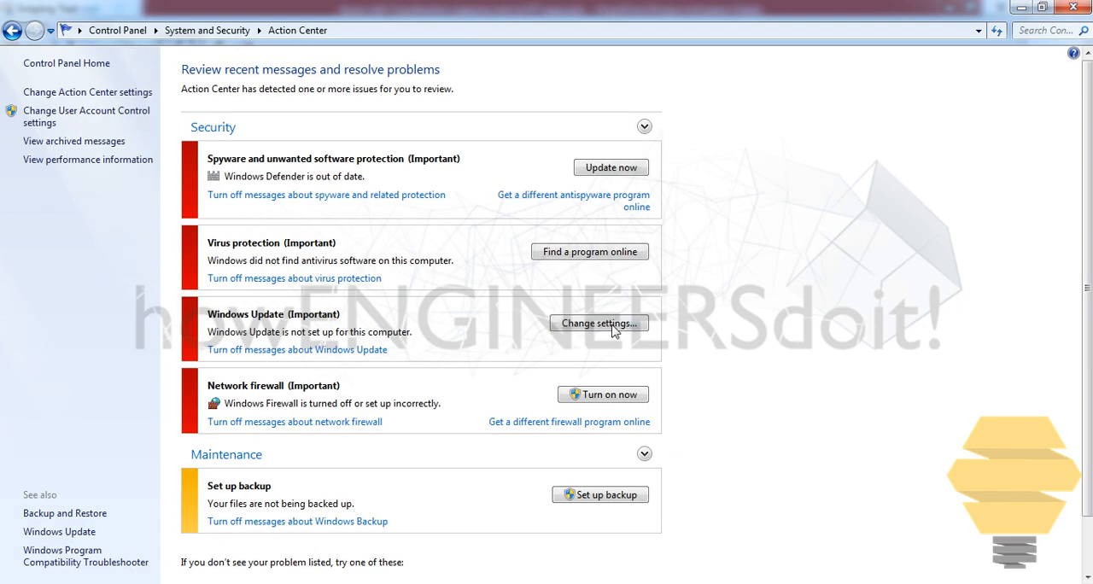
mouse_move(1077, 7)
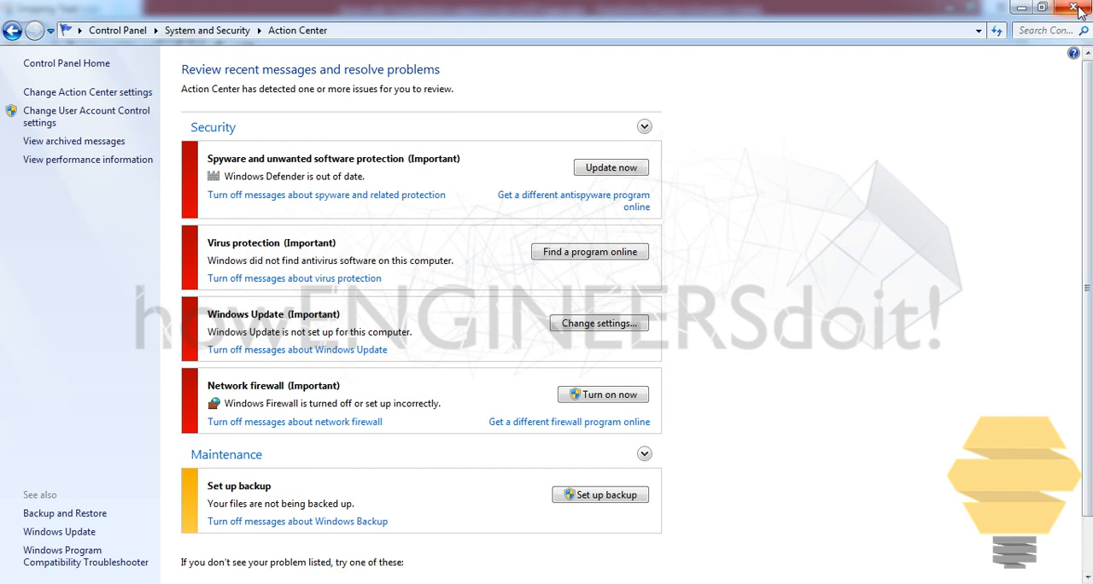
click(1078, 7)
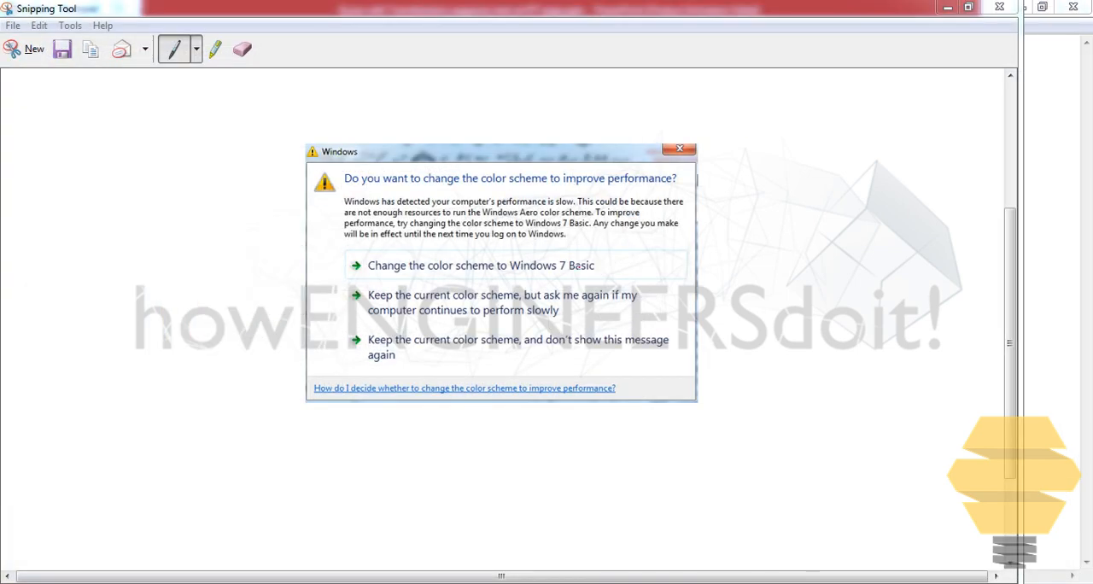